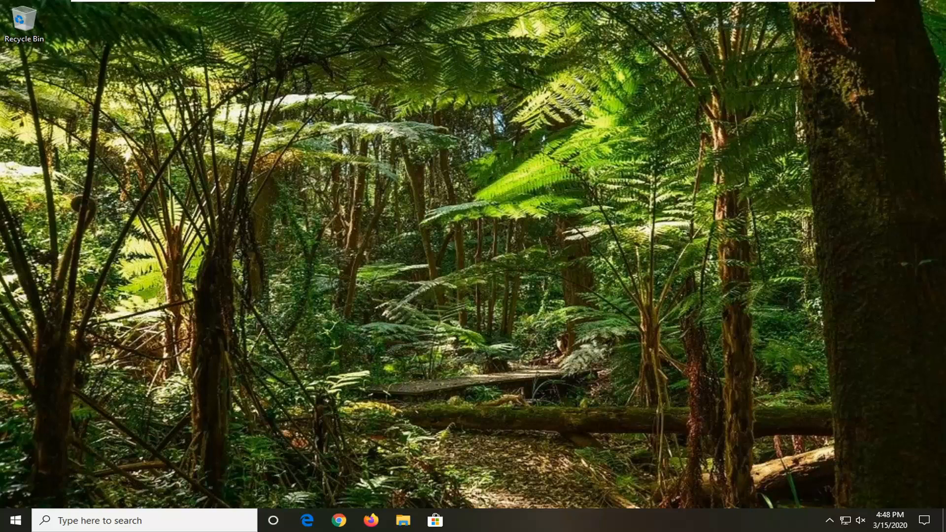
{"action": "mouse_move", "coordinate": [5, 392]}
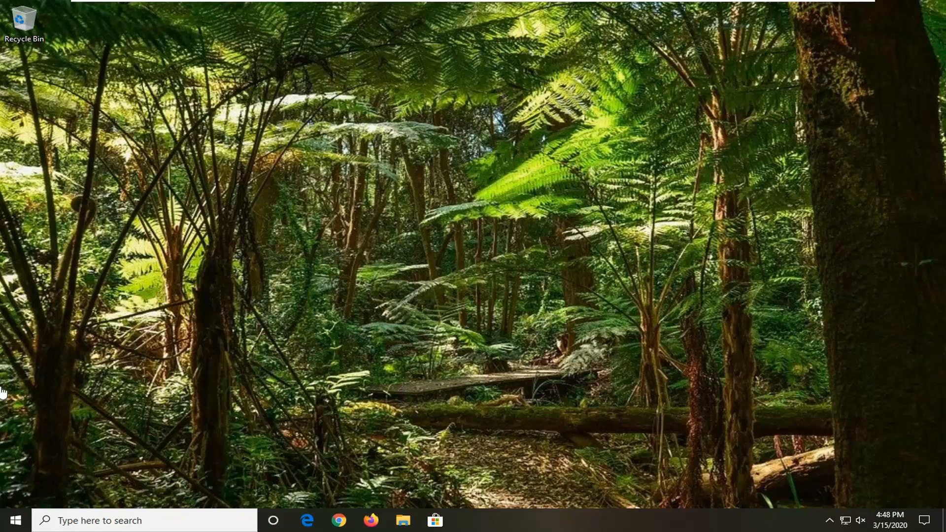
Search the taskbar for 'device ma' and launch Device Manager
{"action": "type", "text": "device ma"}
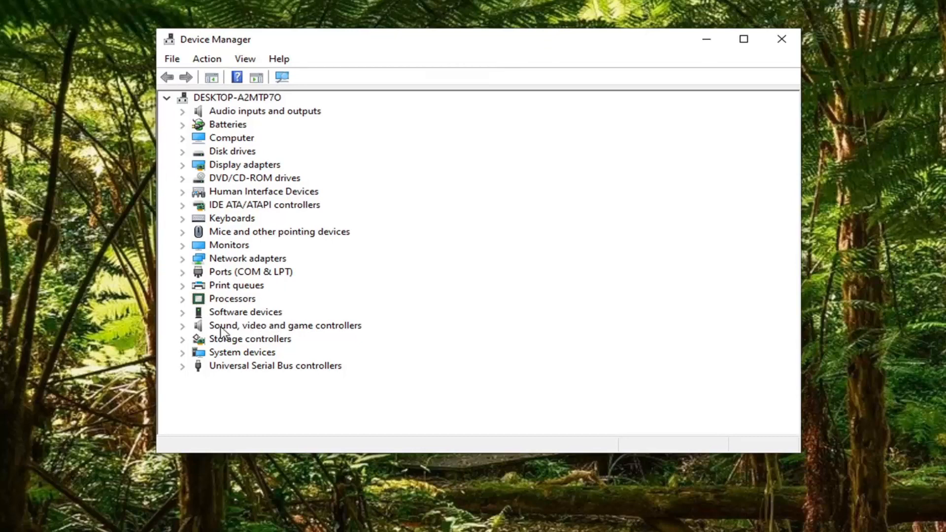
{"action": "mouse_move", "coordinate": [239, 280]}
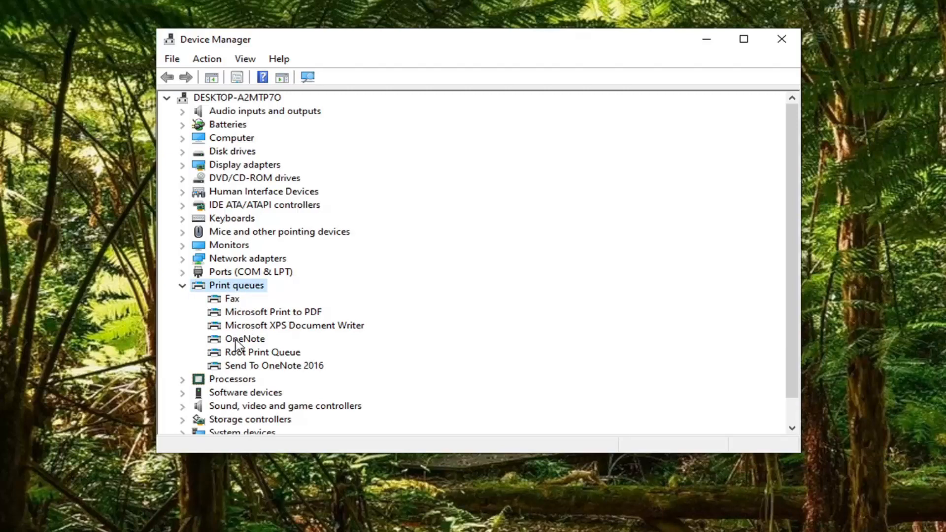
Right-click Microsoft Print to PDF under Print queues for its context menu
{"action": "right_click", "coordinate": [272, 312]}
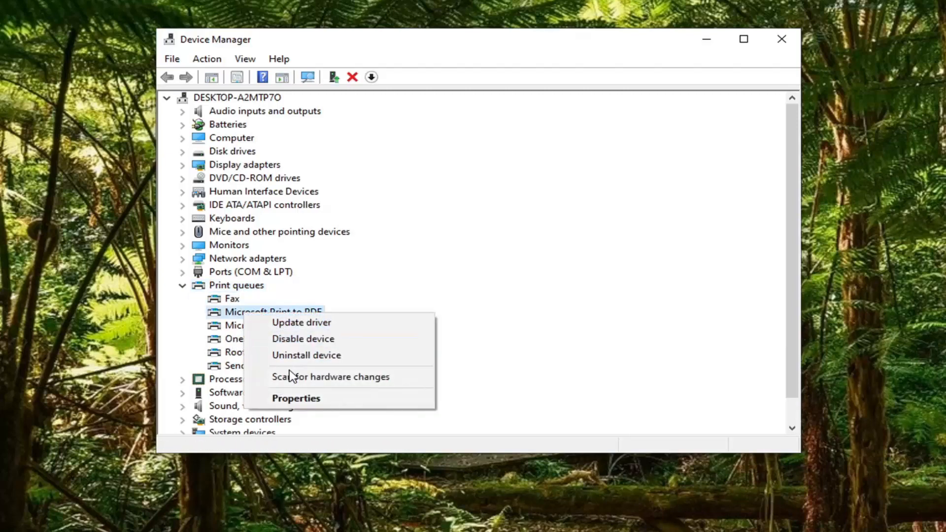
Choose Update driver, browse this computer, and pick from the available drivers list
{"action": "left_click", "coordinate": [302, 322]}
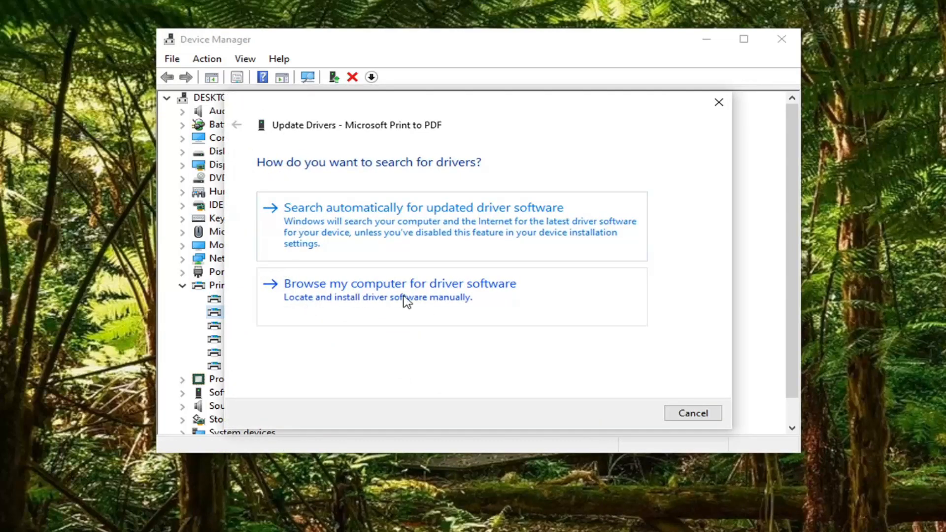
{"action": "left_click", "coordinate": [398, 283]}
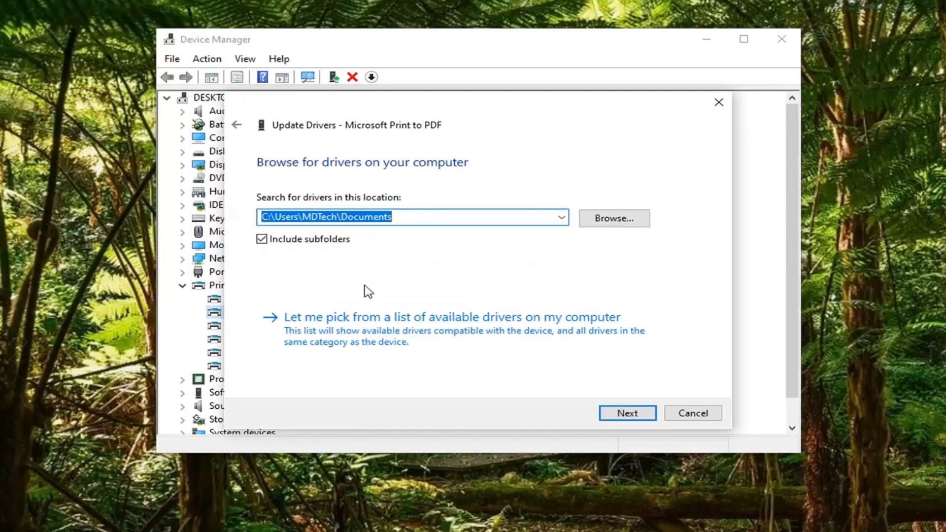
{"action": "mouse_move", "coordinate": [409, 336]}
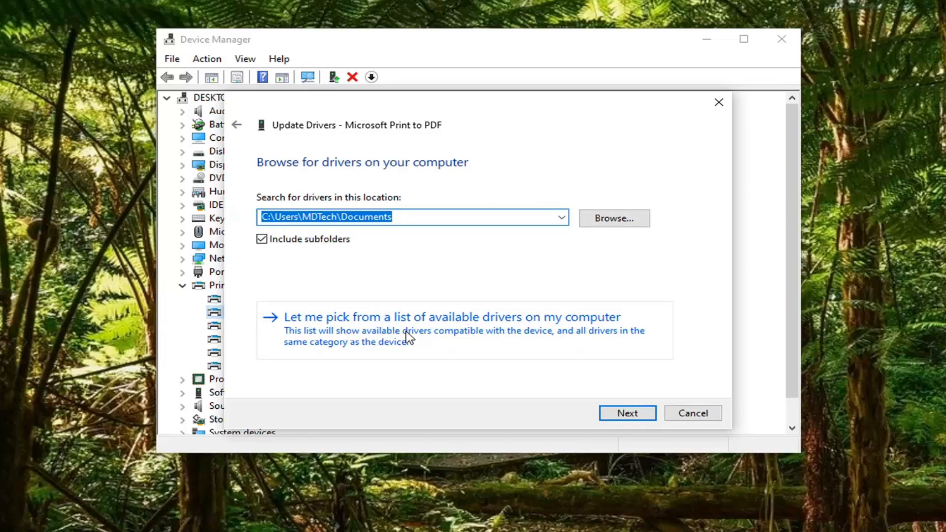
{"action": "left_click", "coordinate": [449, 317]}
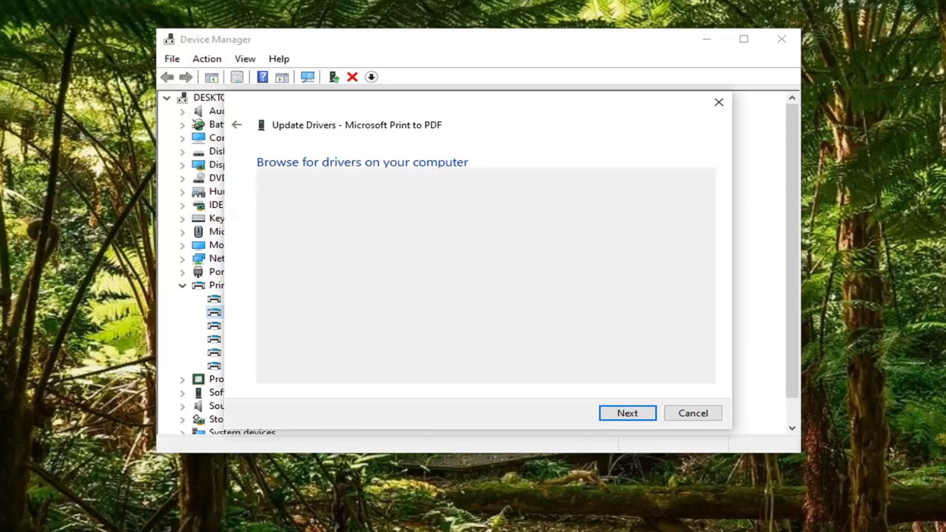
{"action": "left_click", "coordinate": [627, 413]}
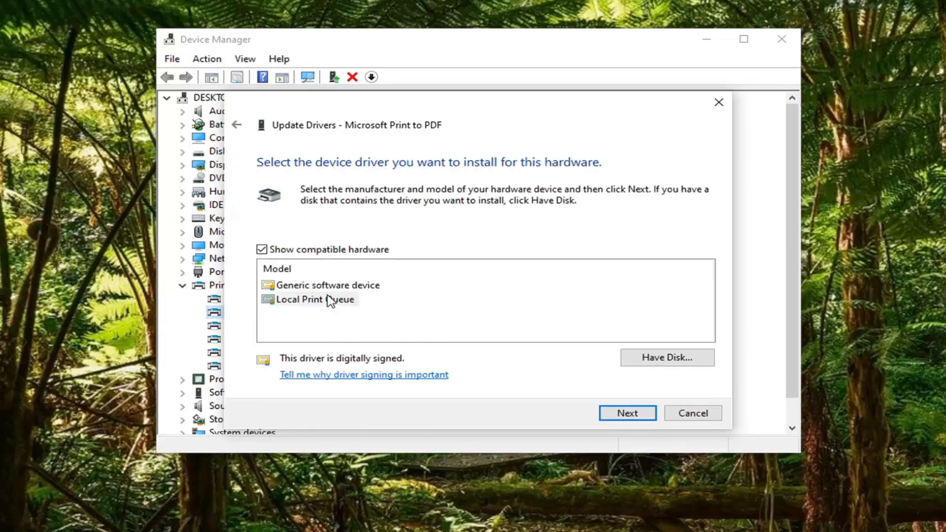
Select Generic software device in the Model list and install it
{"action": "left_click", "coordinate": [326, 285]}
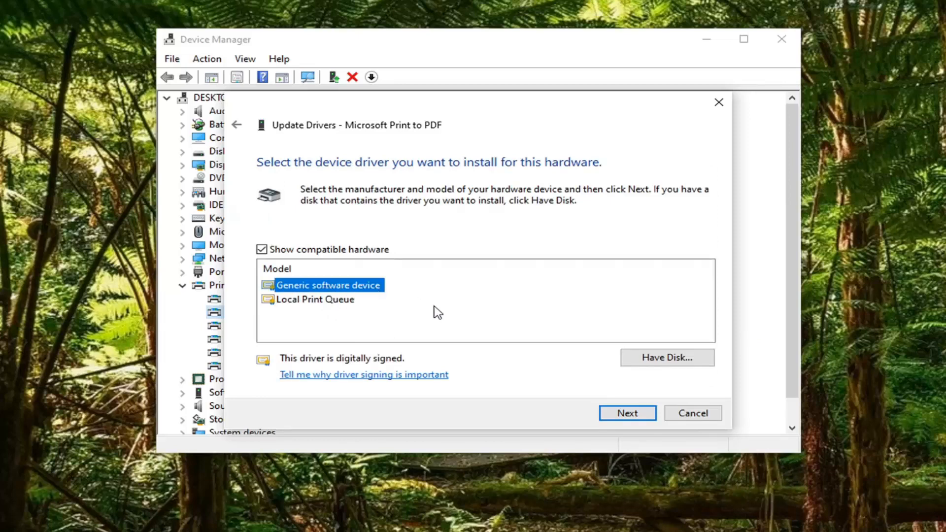
{"action": "mouse_move", "coordinate": [185, 360]}
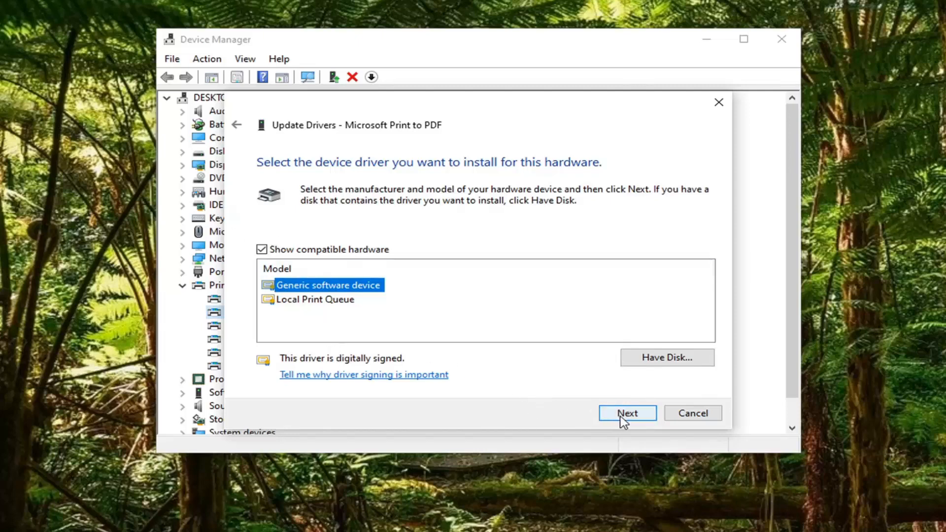
{"action": "left_click", "coordinate": [627, 413]}
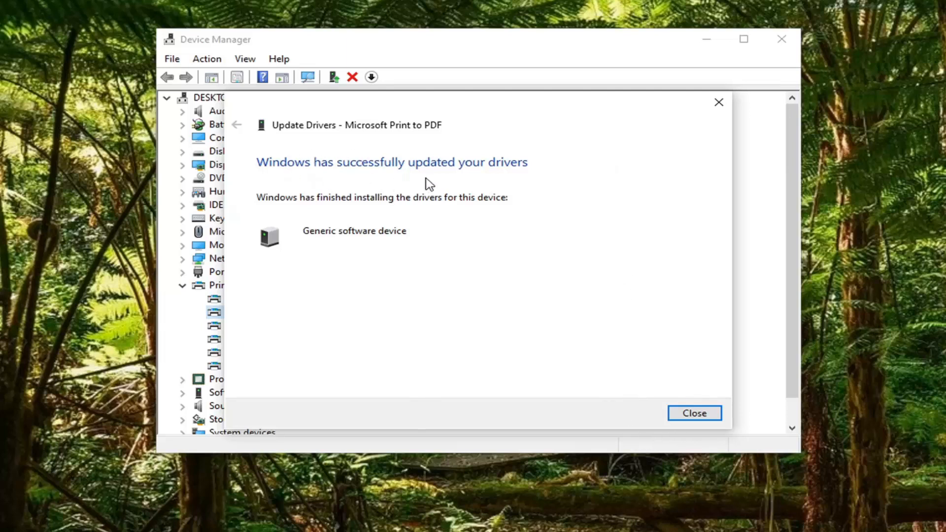
{"action": "mouse_move", "coordinate": [380, 213]}
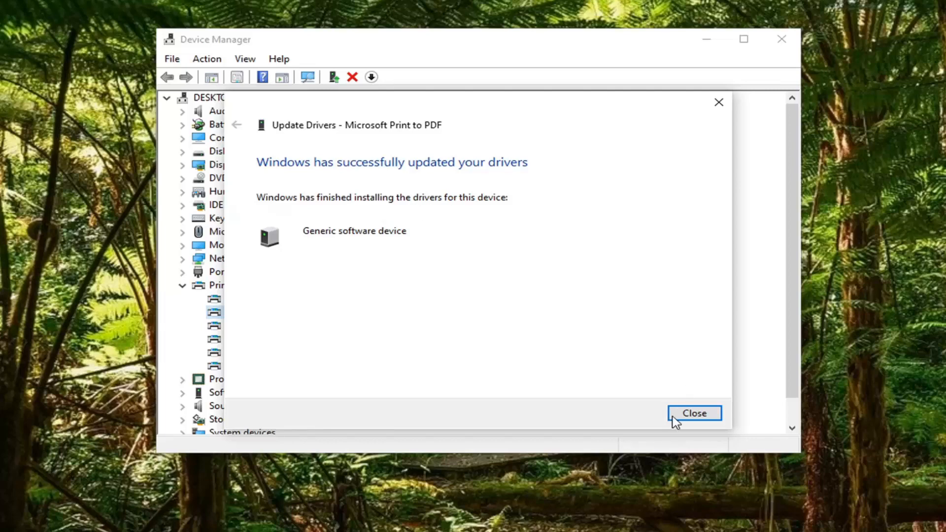
Close the 'successfully updated your drivers' page
{"action": "left_click", "coordinate": [694, 413]}
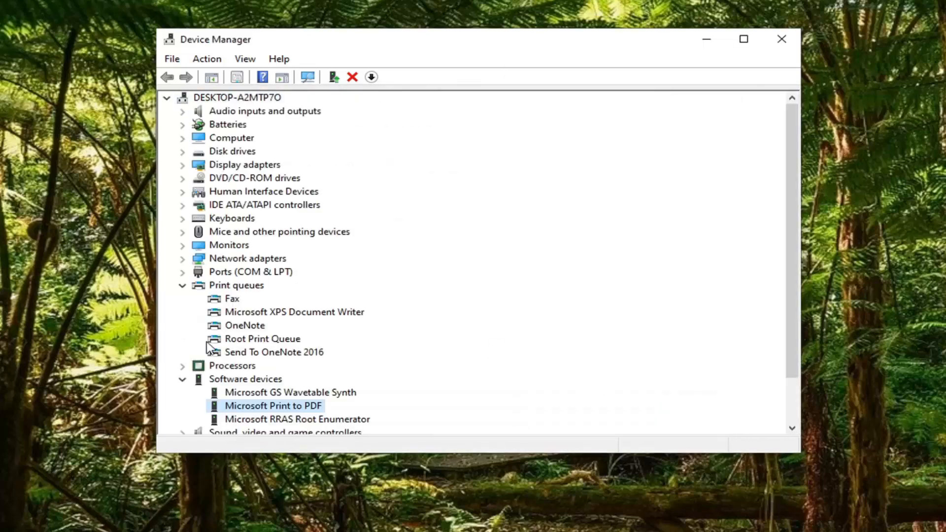